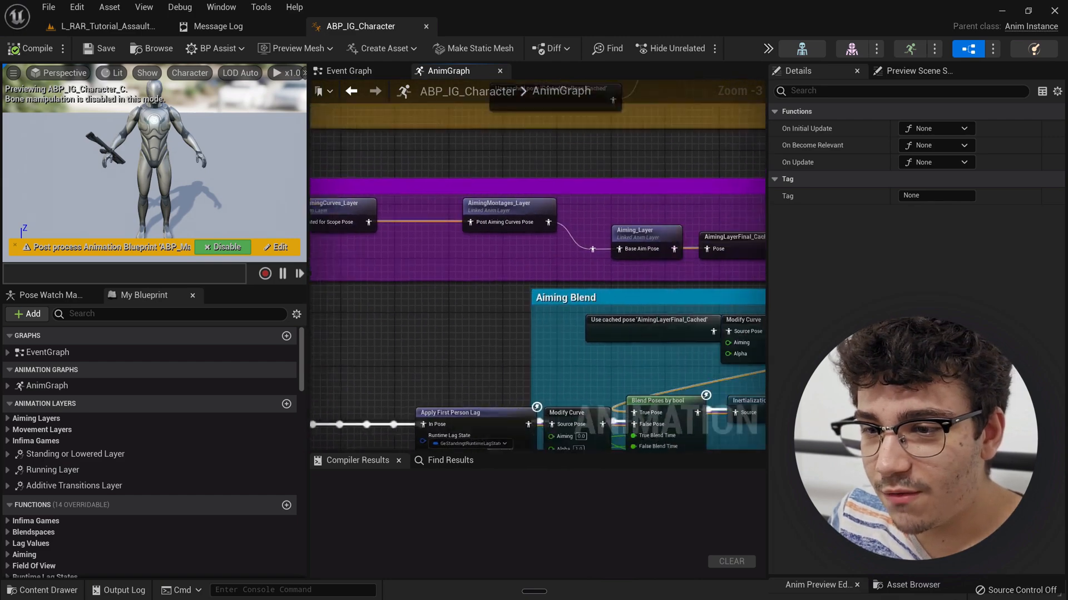
Select the AimingLayerFinal and GripAimPose cached poses, then search 'Cached' to list all
{"action": "left_click", "coordinate": [702, 246]}
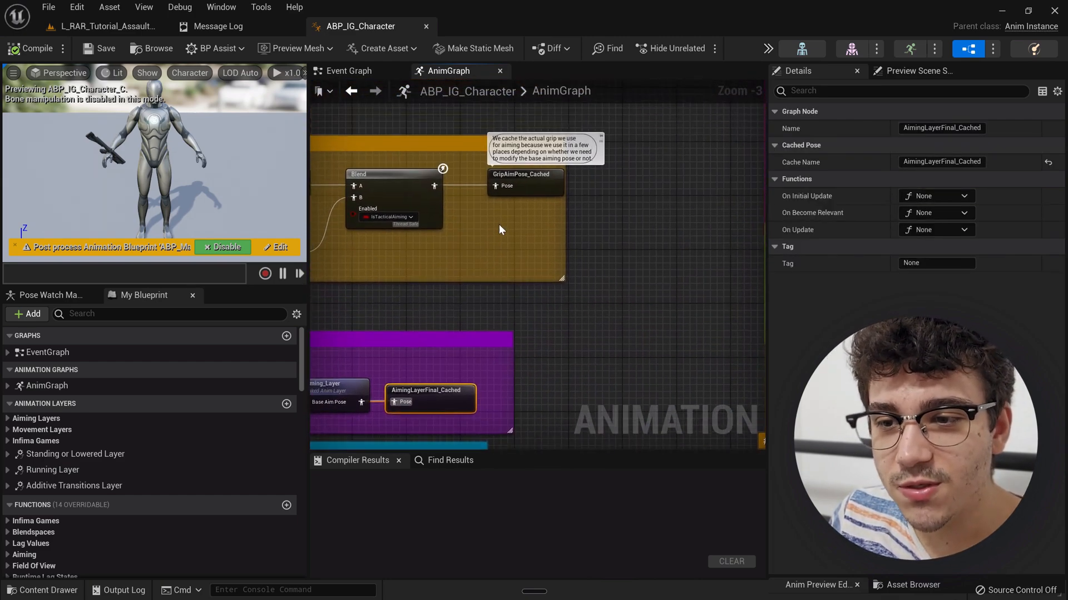
{"action": "left_click", "coordinate": [525, 174]}
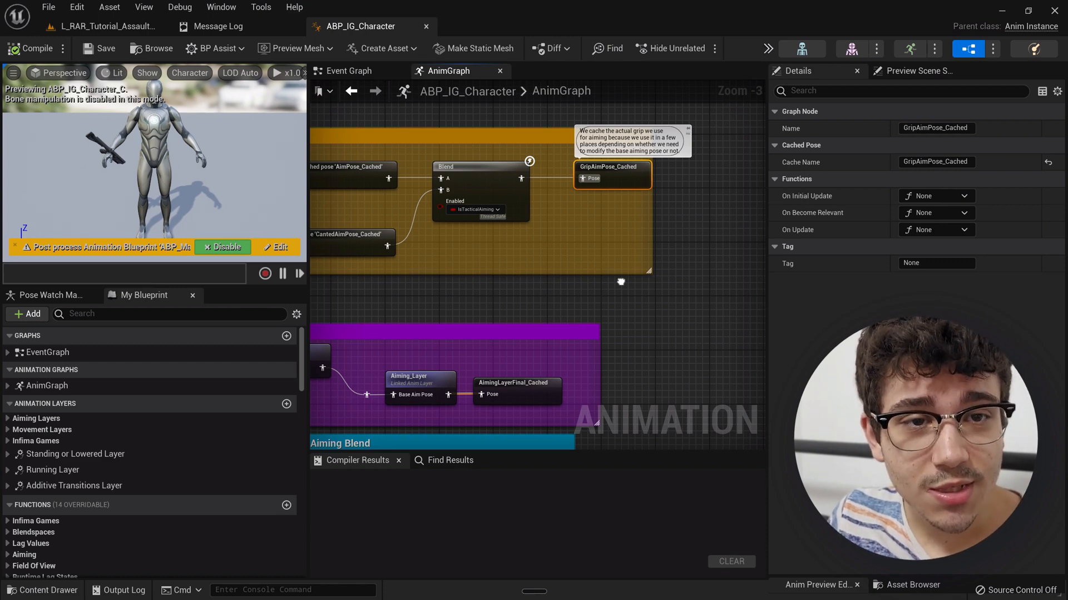
{"action": "type", "text": "C"}
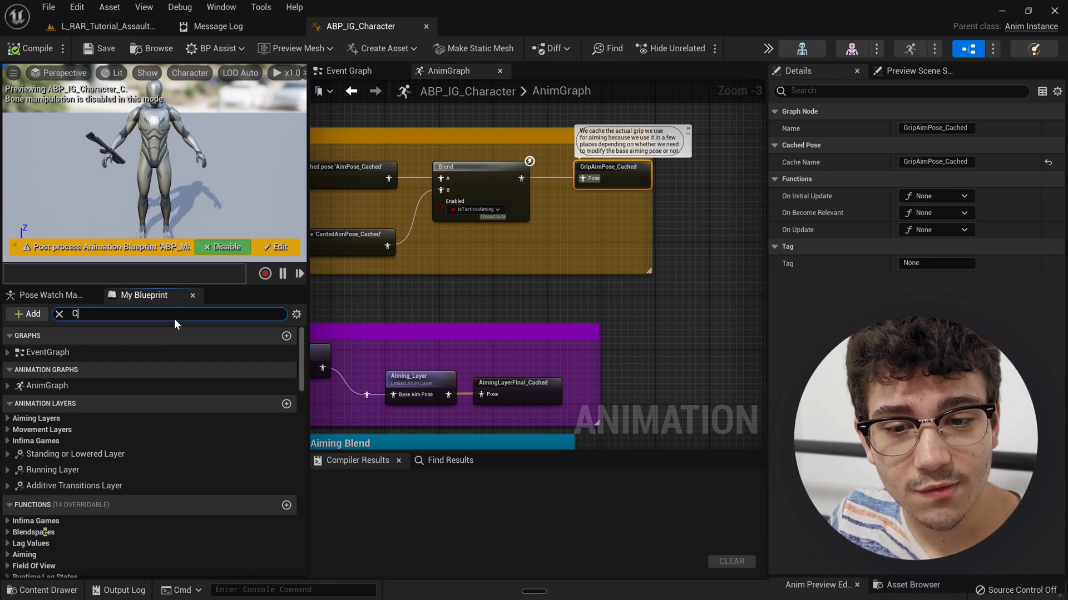
{"action": "type", "text": "ached"}
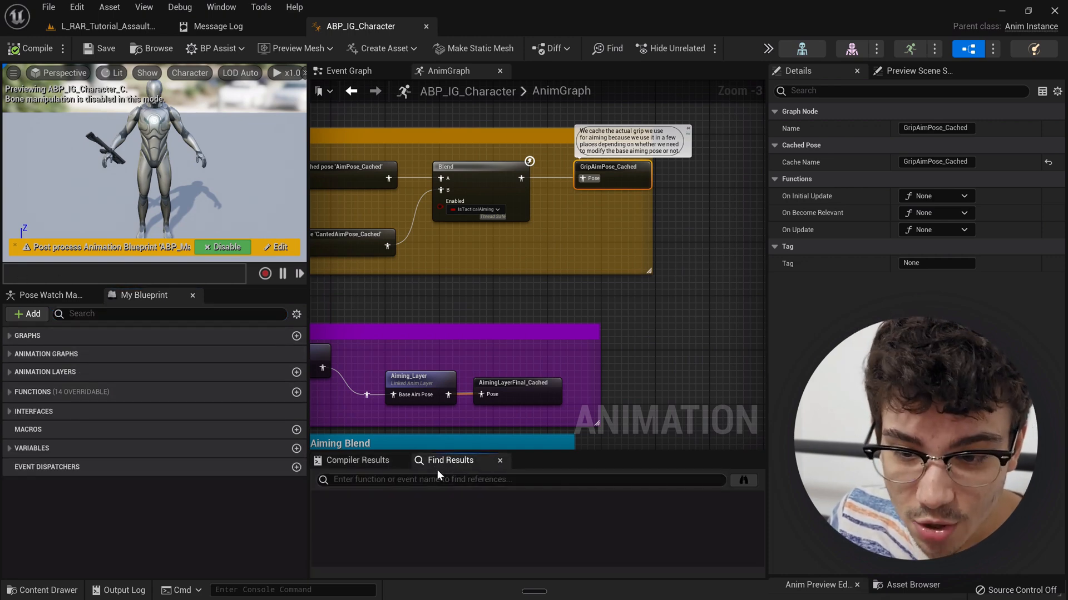
{"action": "type", "text": "Cached"}
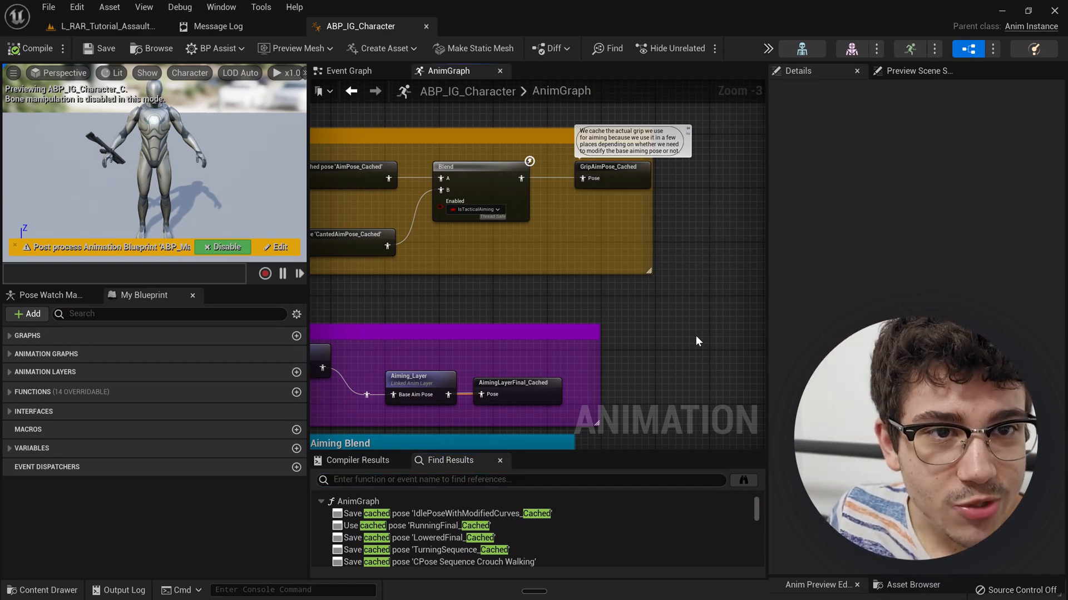
{"action": "scroll", "scroll_direction": "down", "scroll_amount": 3}
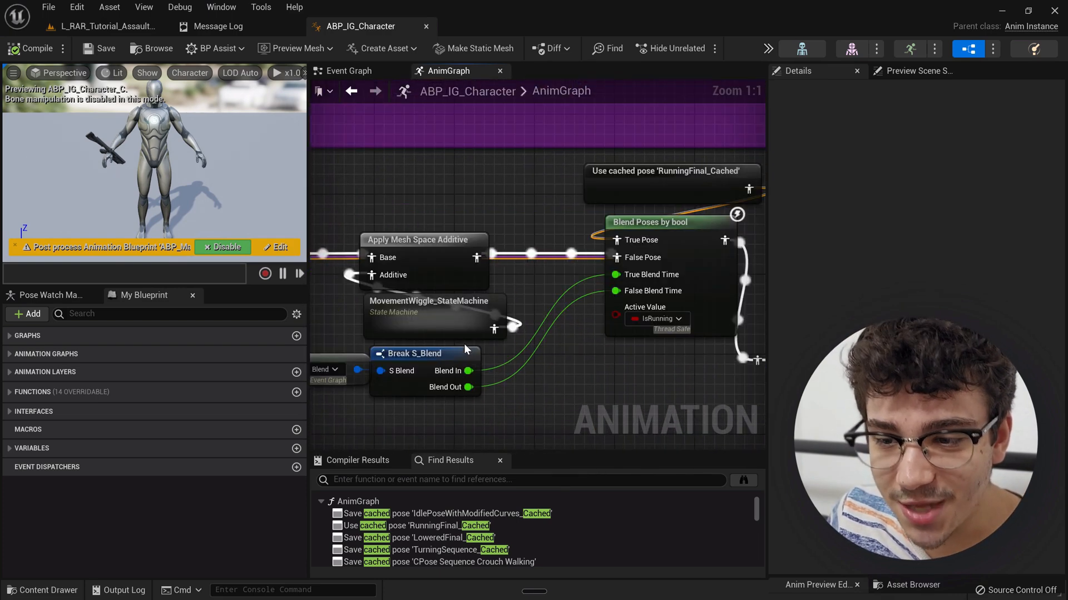
{"action": "left_click", "coordinate": [429, 307]}
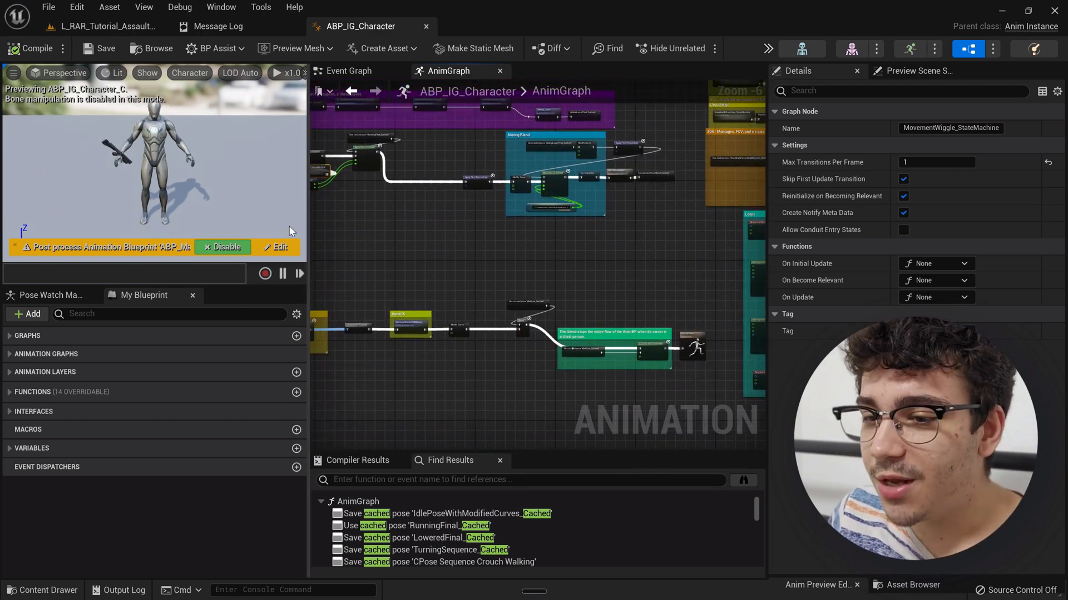
Expand the function categories, including Camera, and scroll through the functions and variables
{"action": "left_click", "coordinate": [8, 372]}
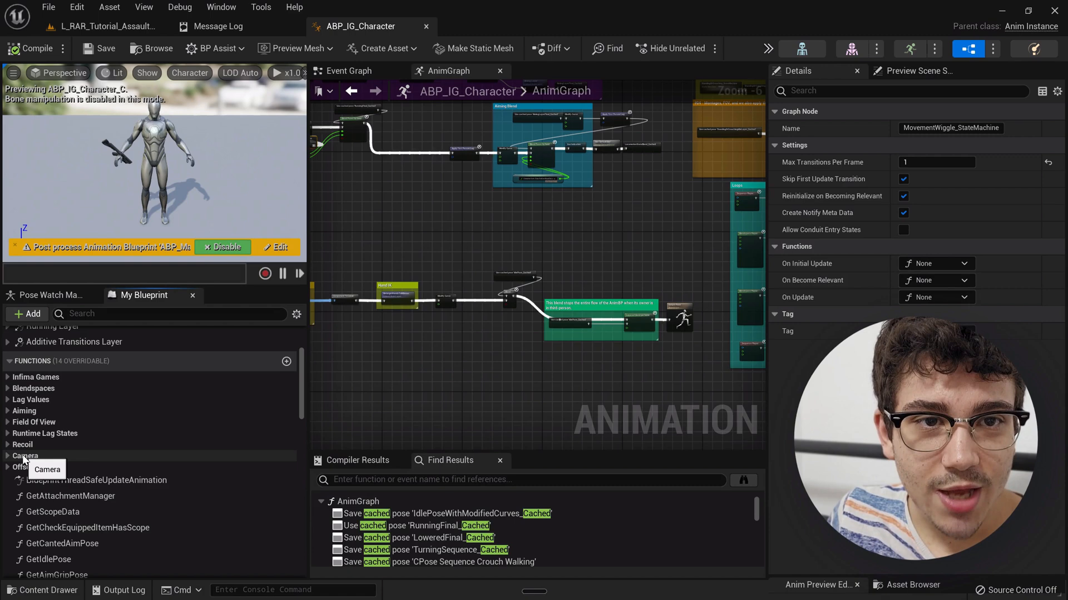
{"action": "left_click", "coordinate": [7, 456]}
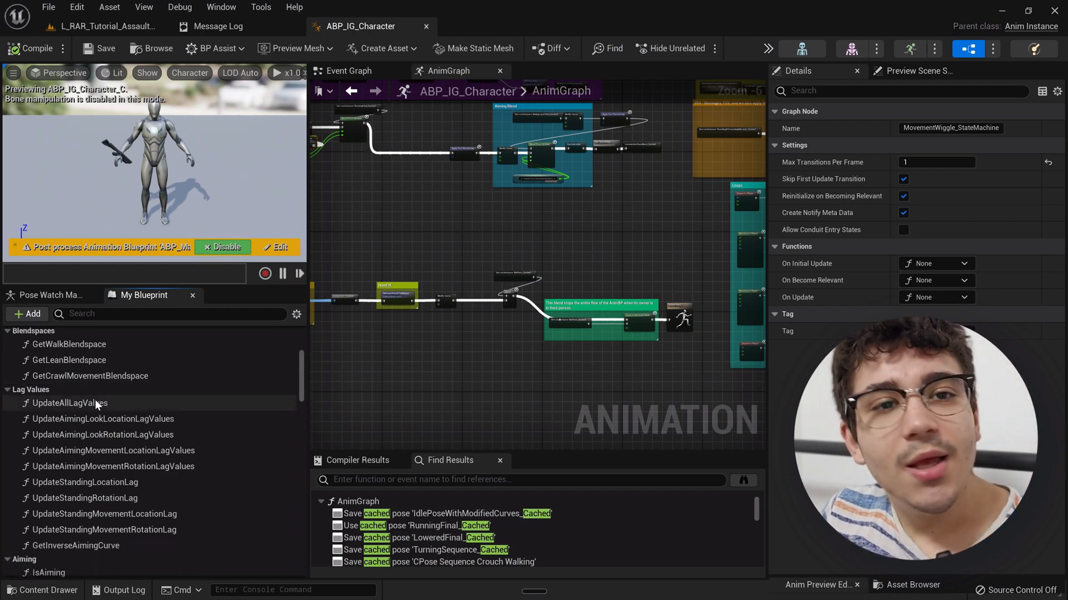
{"action": "scroll", "scroll_direction": "down", "scroll_amount": 3}
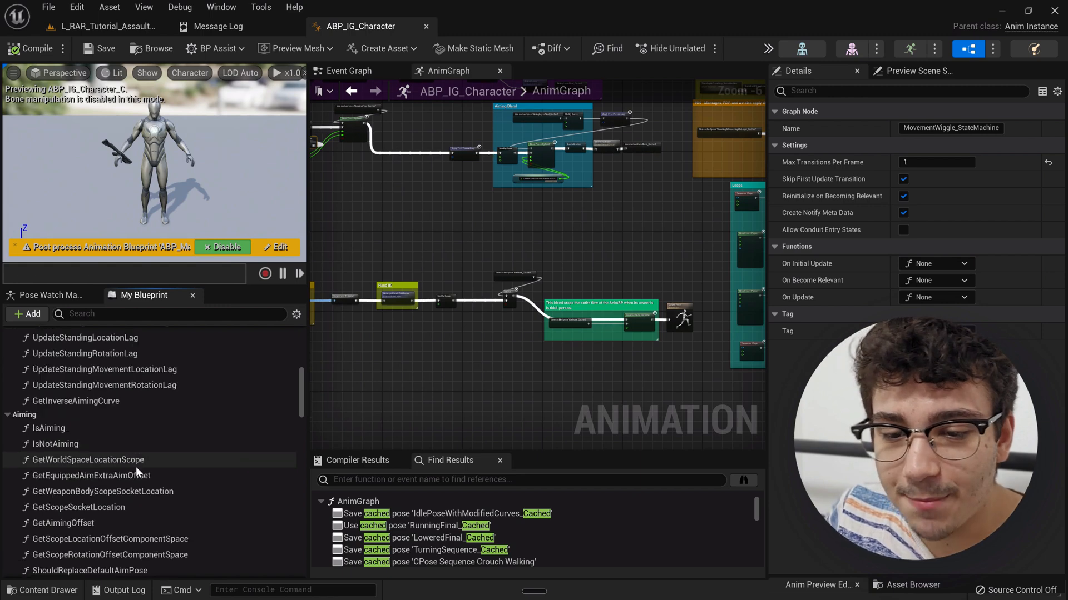
{"action": "scroll", "scroll_direction": "down", "scroll_amount": 3}
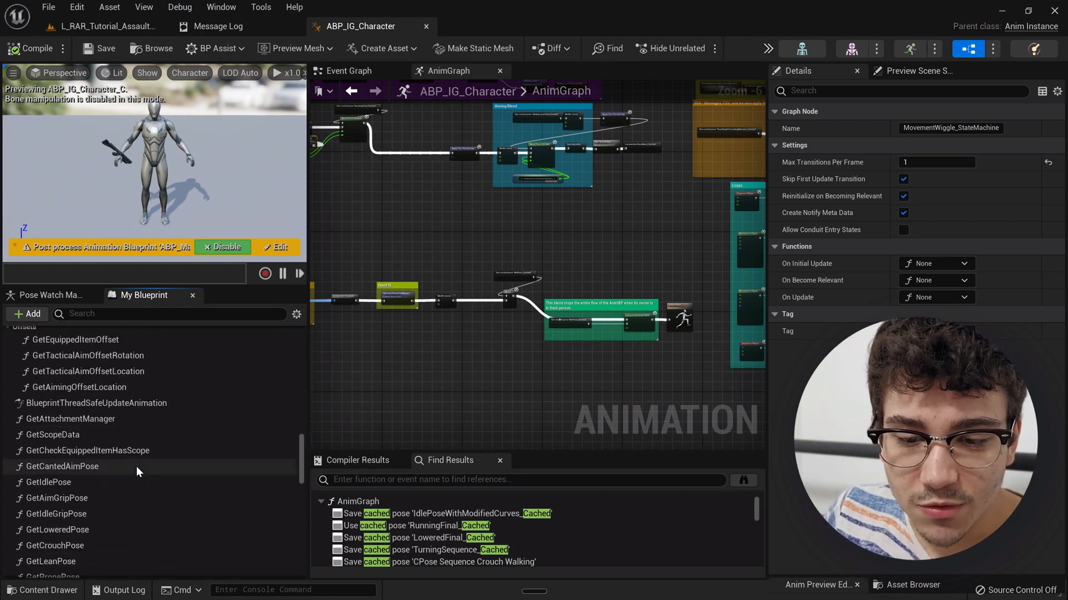
{"action": "scroll", "scroll_direction": "down", "scroll_amount": 3}
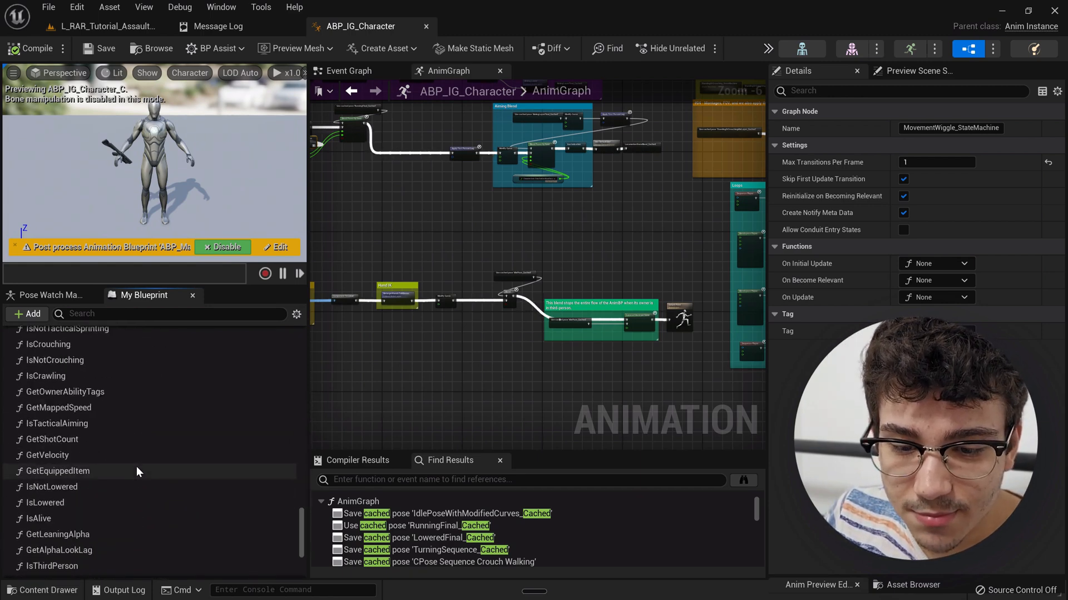
{"action": "scroll", "scroll_direction": "down", "scroll_amount": 3}
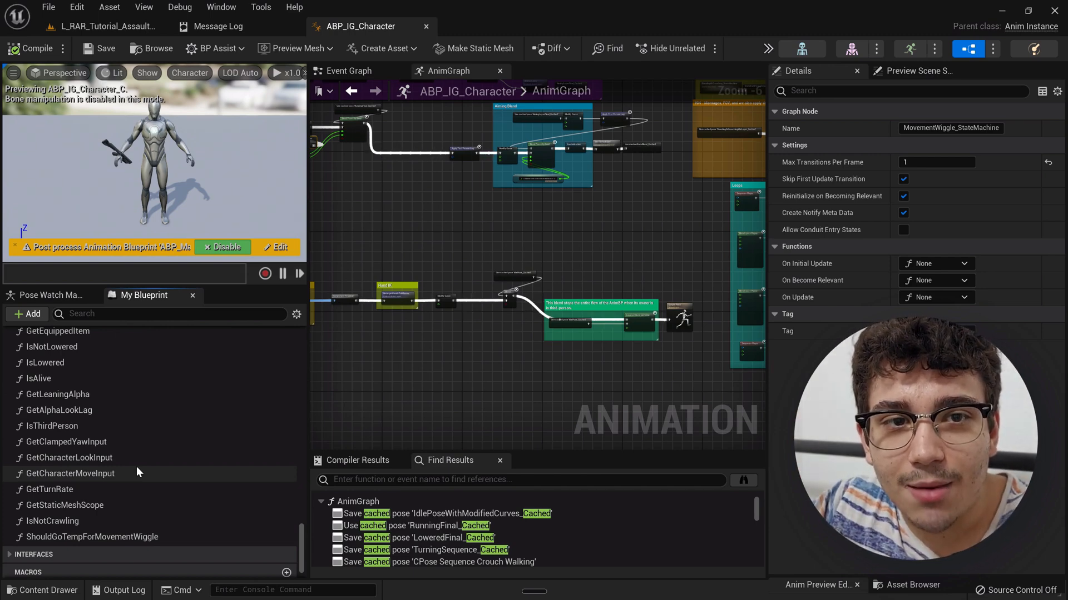
{"action": "mouse_move", "coordinate": [53, 426]}
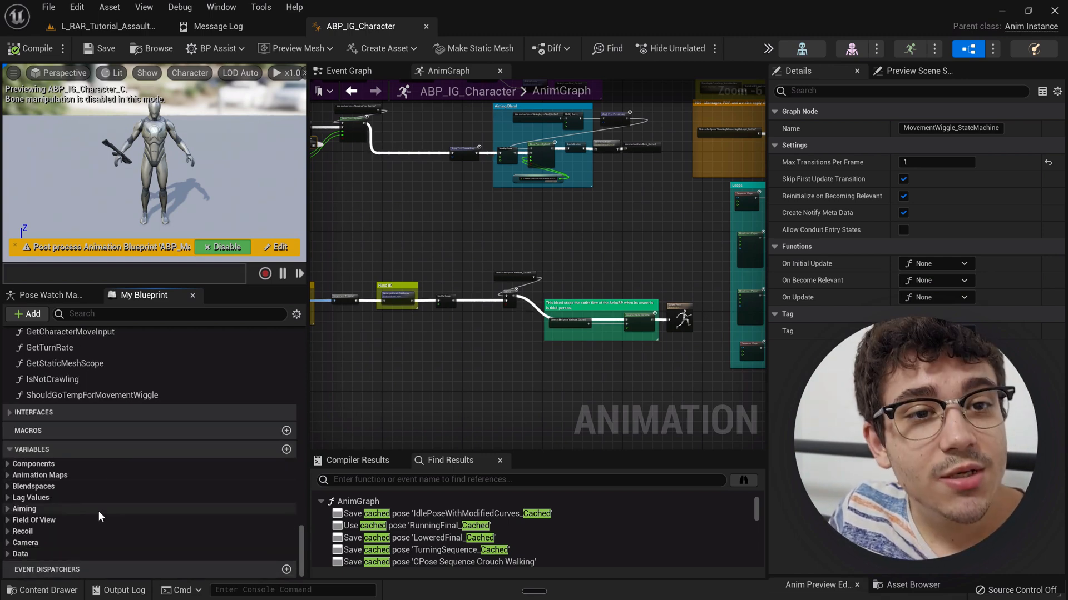
{"action": "mouse_move", "coordinate": [114, 590]}
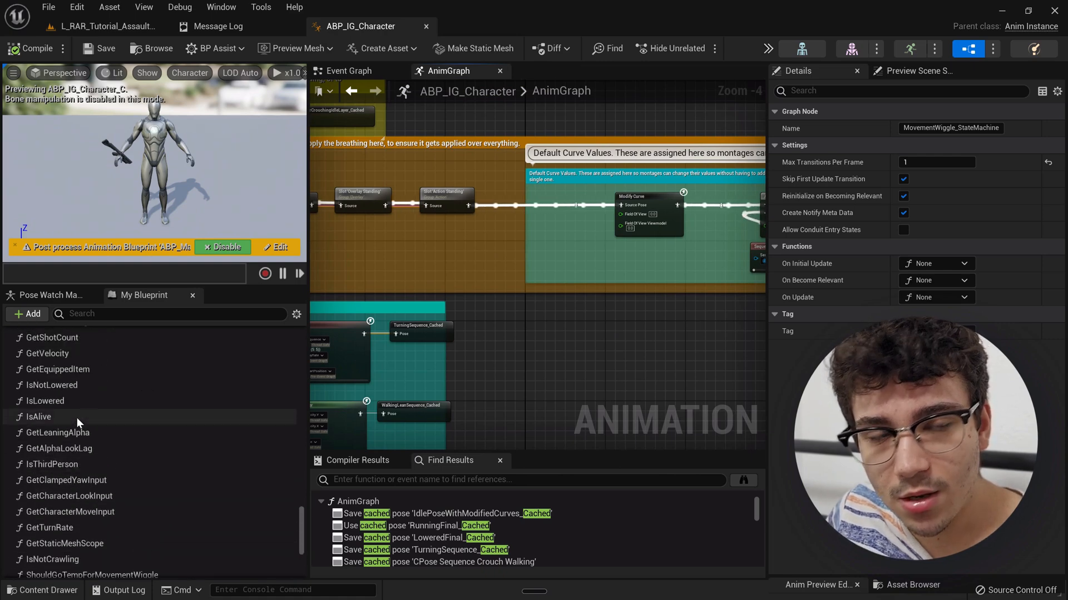
{"action": "scroll", "scroll_direction": "down", "scroll_amount": 3}
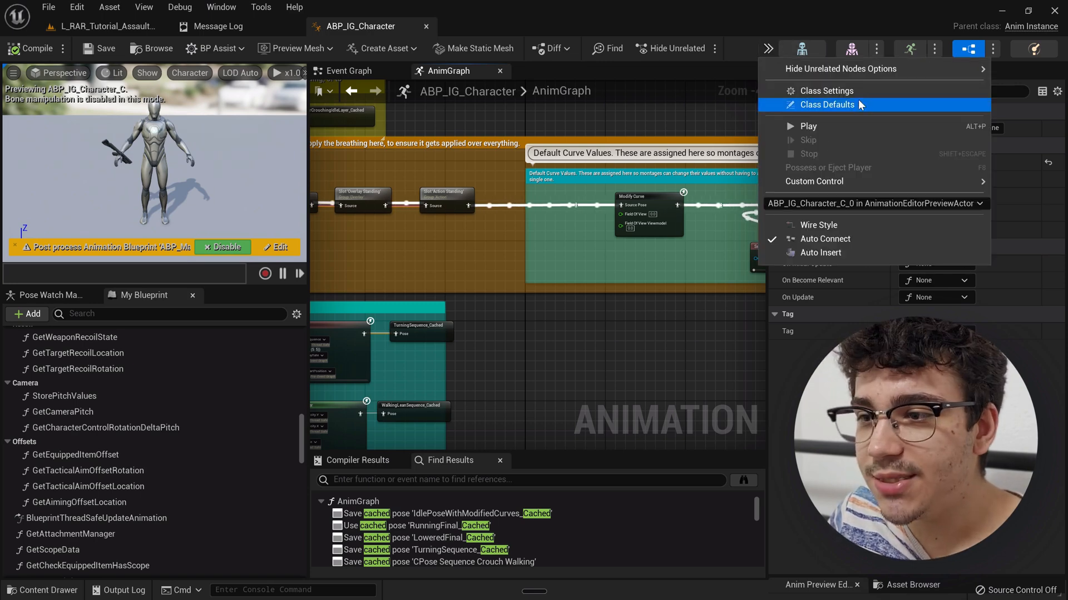
Use Class Settings to open BPI_IG_Character_Animation from Implemented Interfaces
{"action": "left_click", "coordinate": [826, 104]}
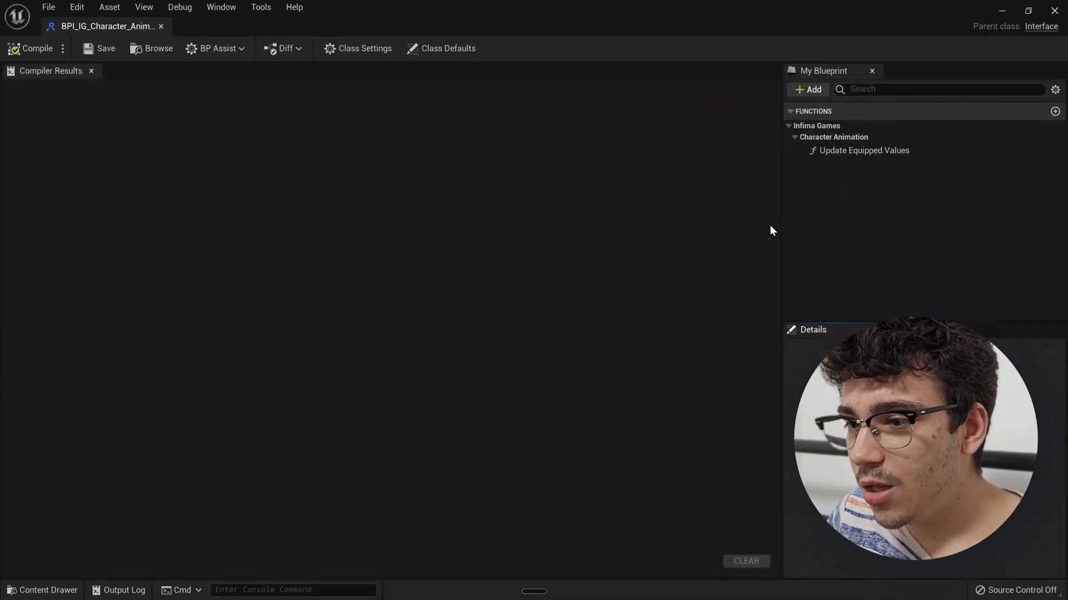
Rename Update Equipped Values to UpdateEquippedValues_Layer, compile the interface, and close its tab
{"action": "left_click", "coordinate": [863, 150]}
{"action": "type", "text": "UpdateEquippedVal"}
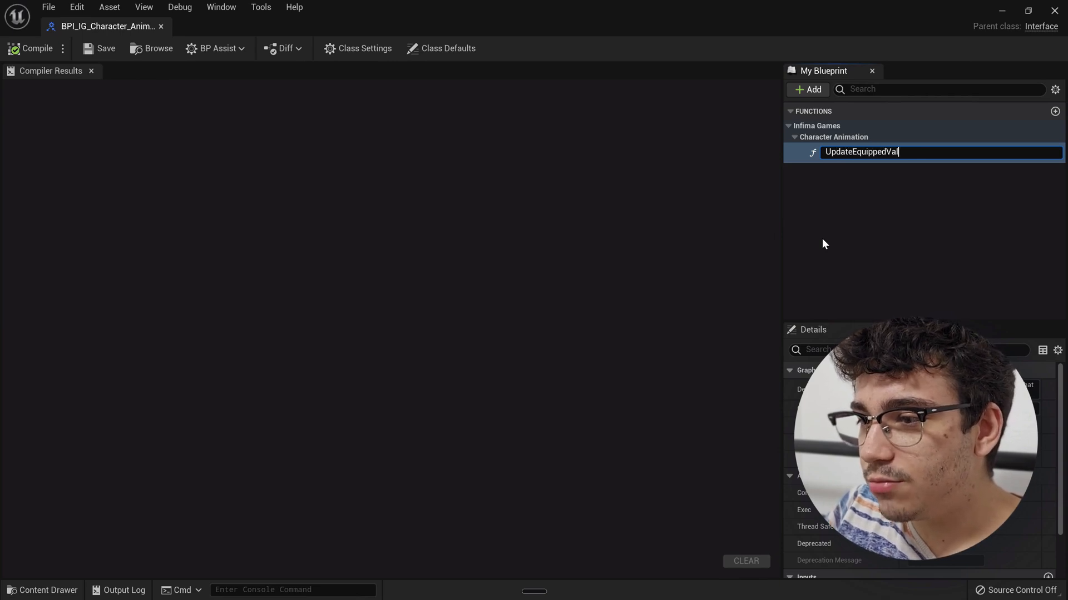
{"action": "key", "text": "Enter"}
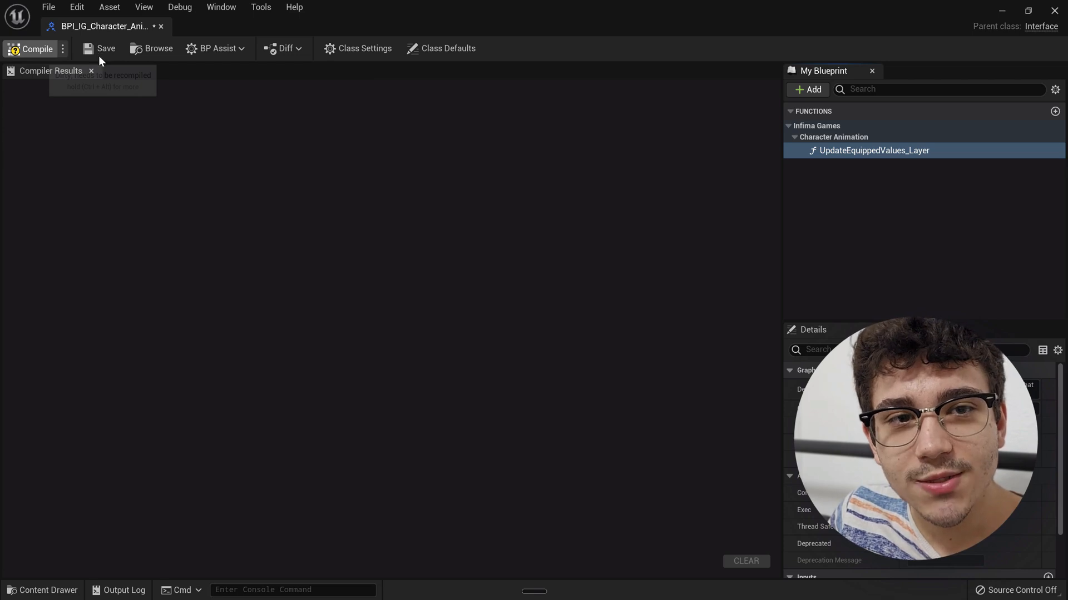
{"action": "left_click", "coordinate": [104, 49]}
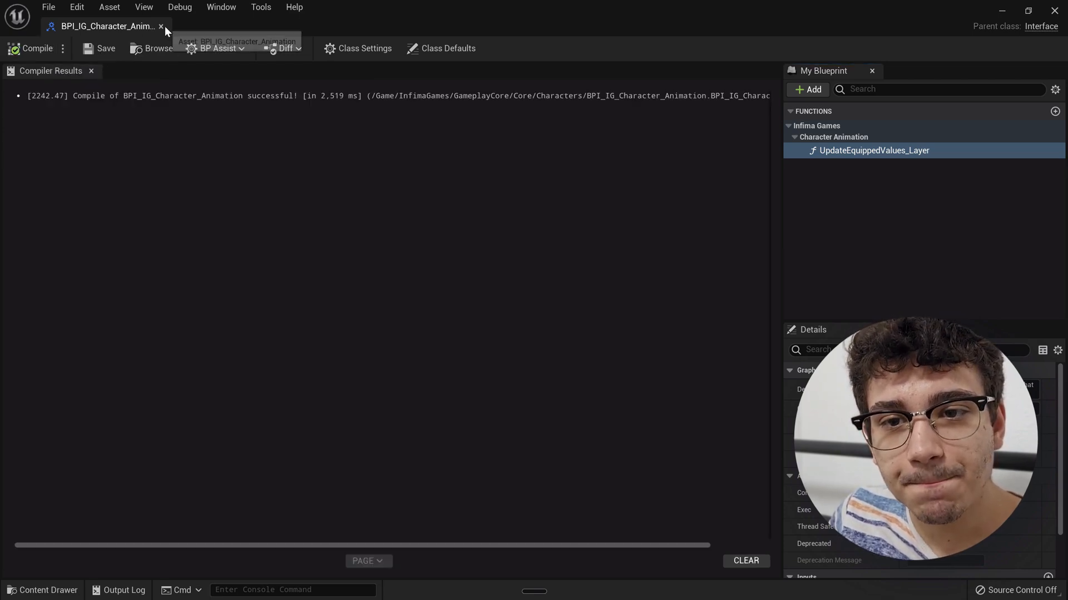
{"action": "left_click", "coordinate": [489, 26]}
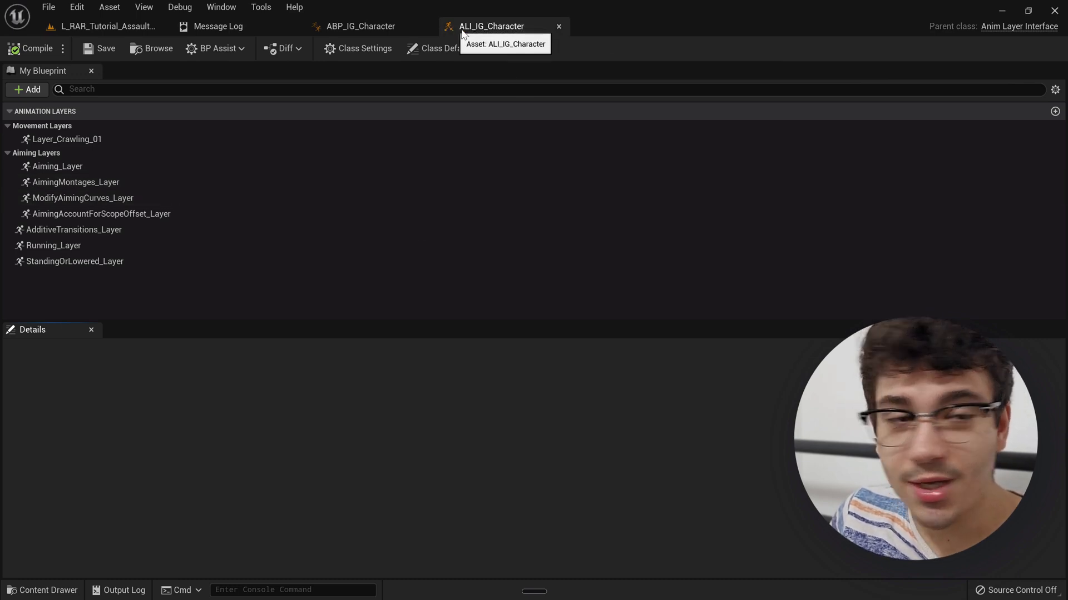
{"action": "mouse_move", "coordinate": [432, 263]}
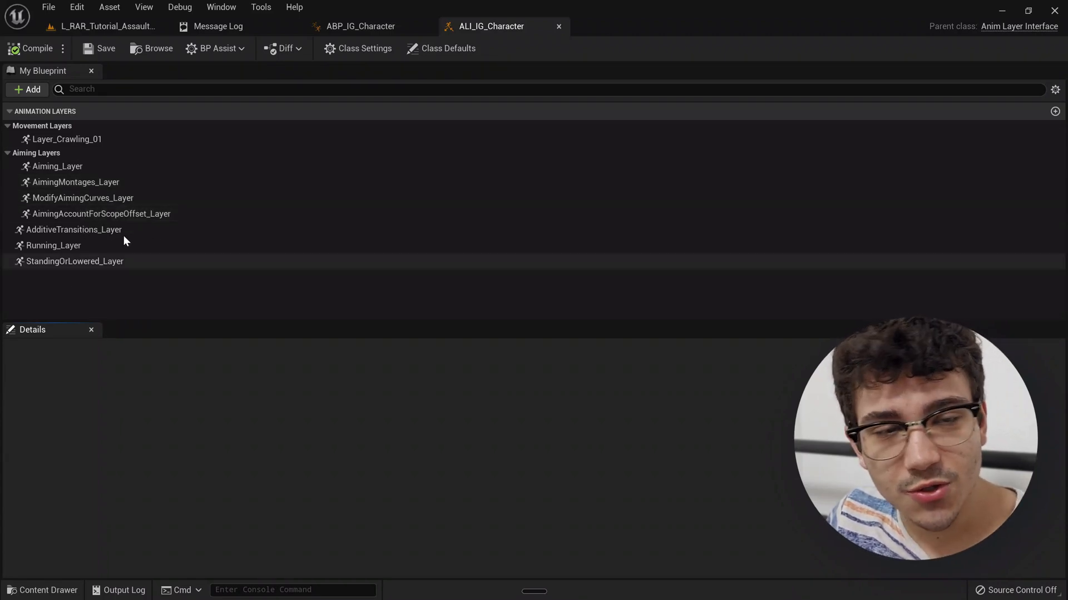
{"action": "mouse_move", "coordinate": [164, 301]}
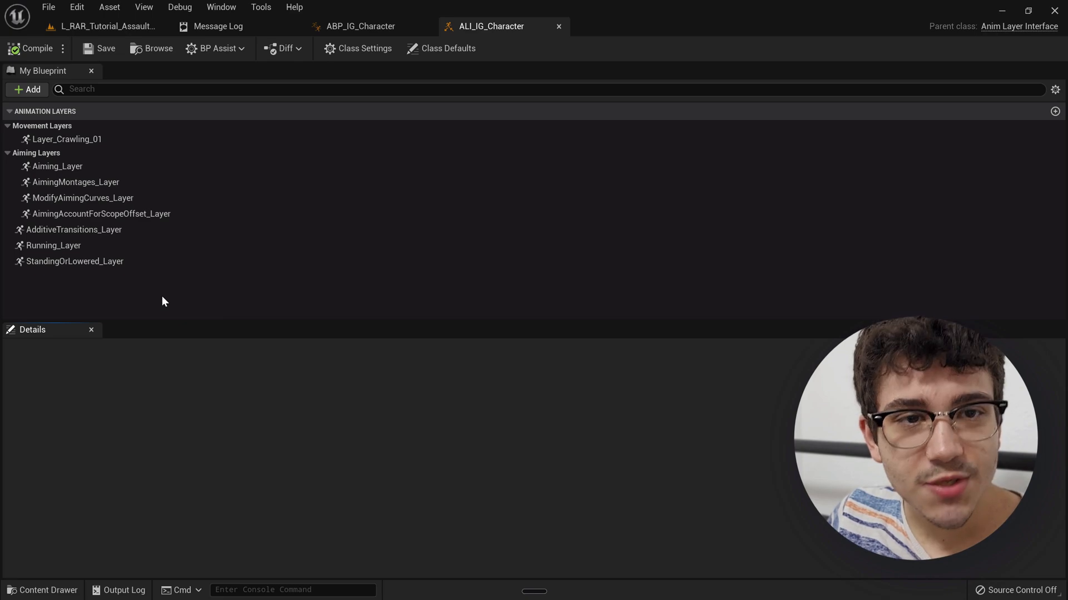
Switch back to the ABP_IG_Character tab after reviewing ALI_IG_Character's layers
{"action": "left_click", "coordinate": [358, 26]}
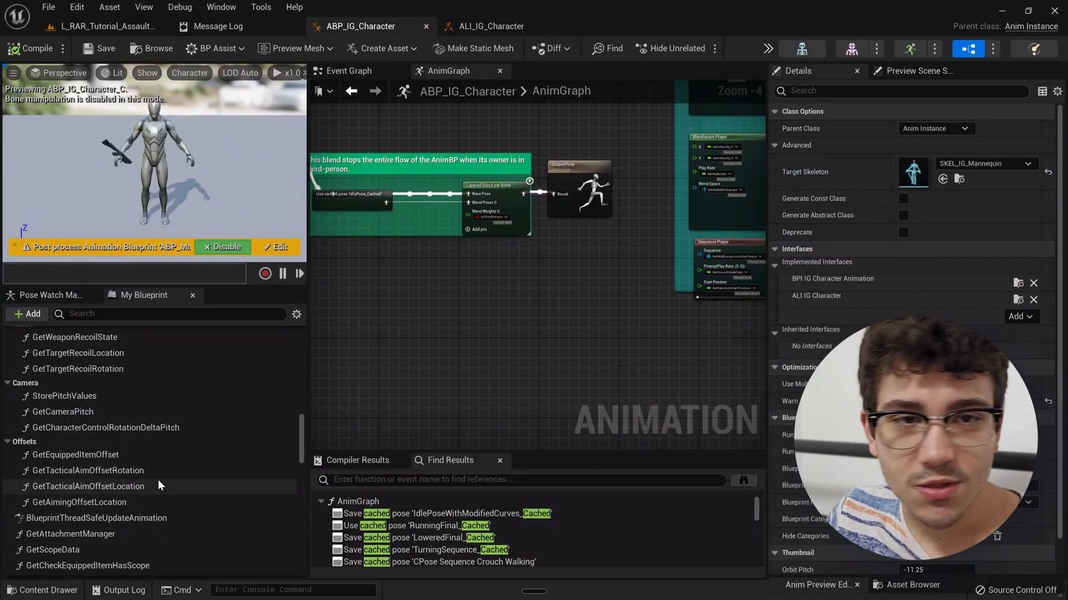